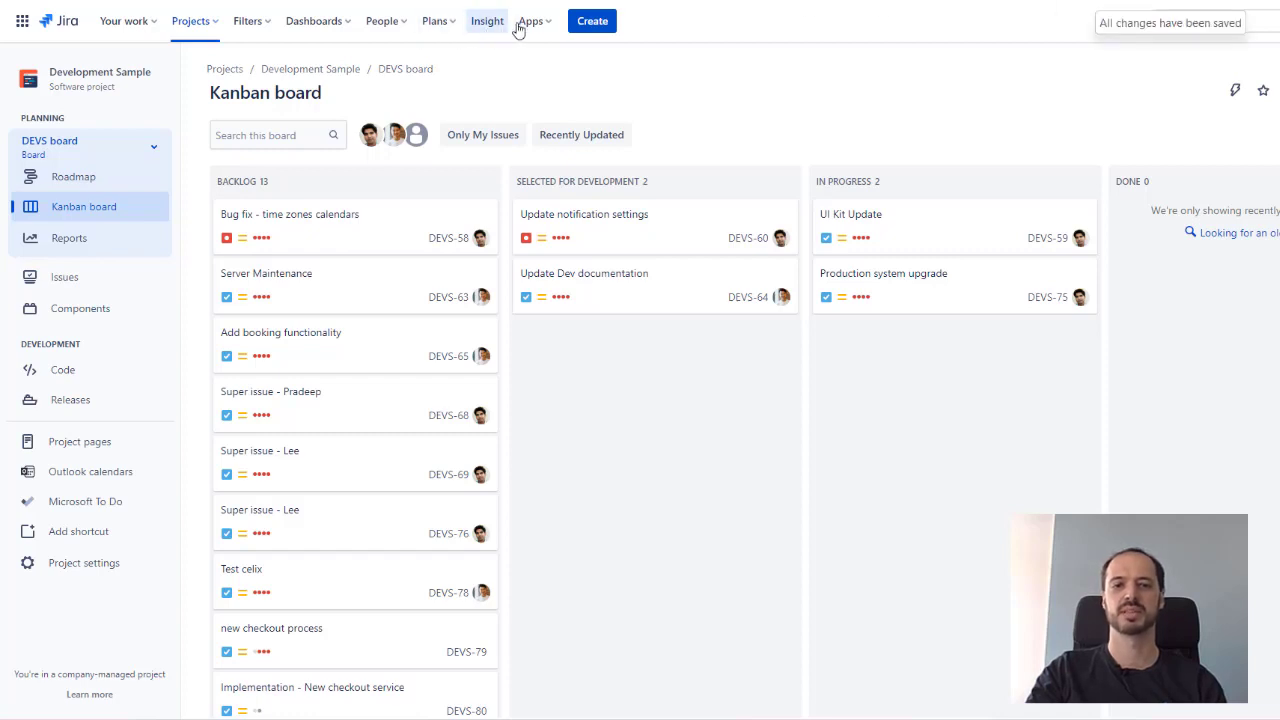
Step: Go to the Manage your apps page from the Apps menu
click(527, 21)
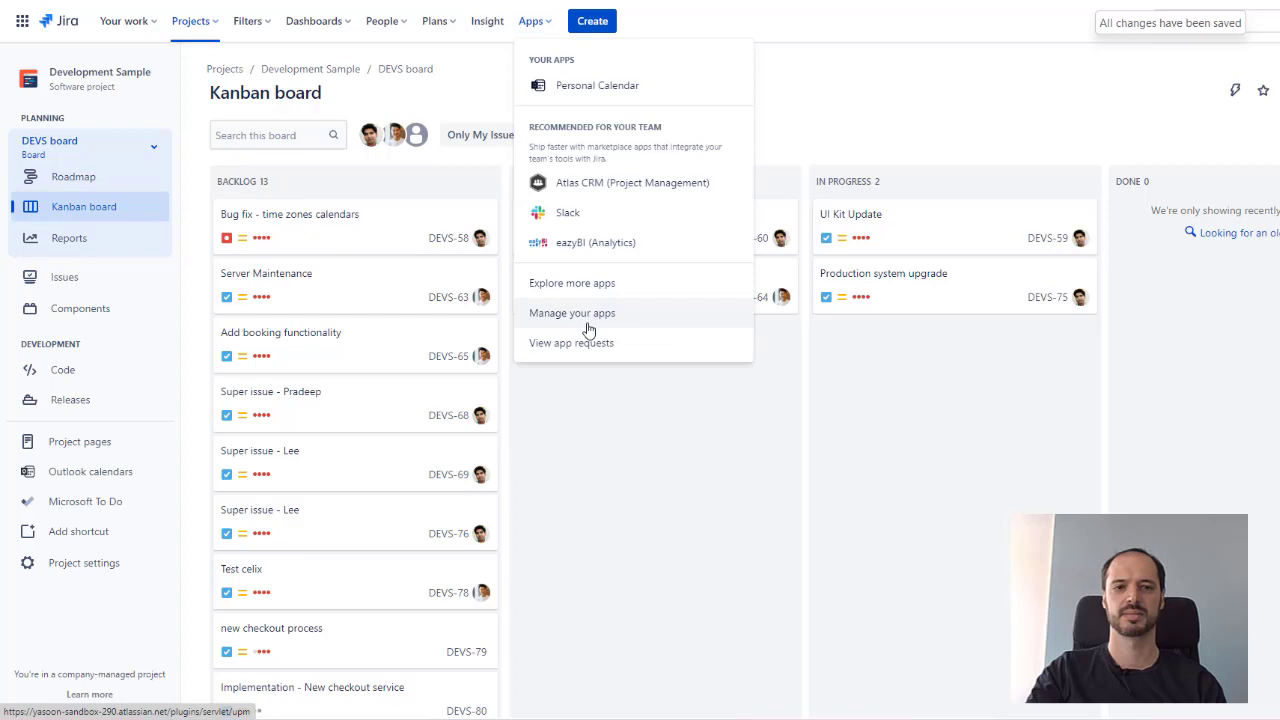
click(572, 312)
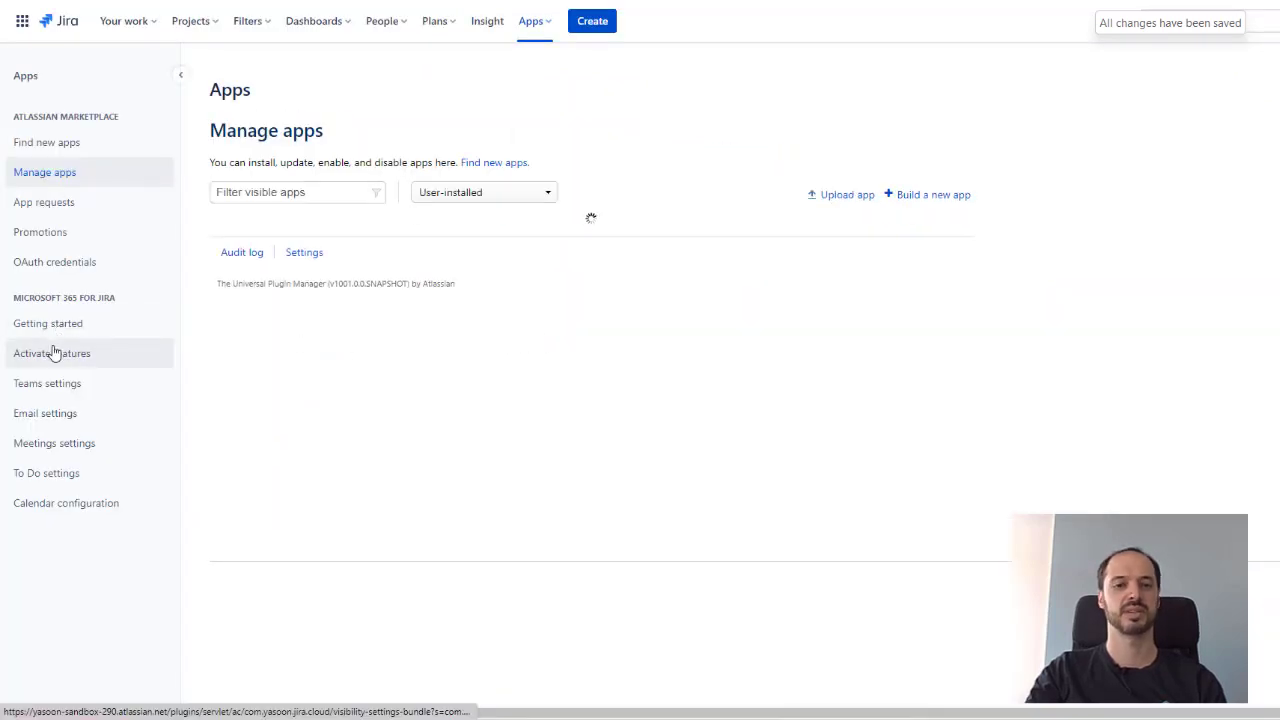
Step: Open Microsoft 365 for Jira's Activate features settings
click(51, 353)
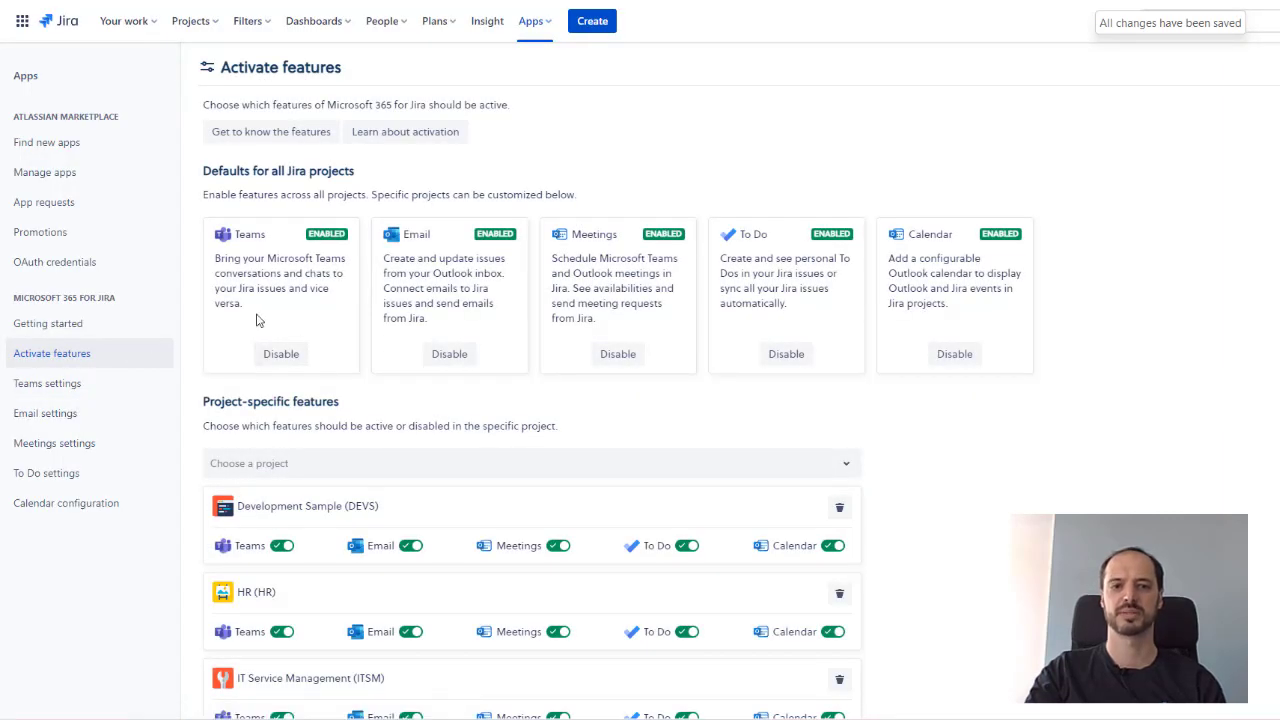
mouse_move(954, 353)
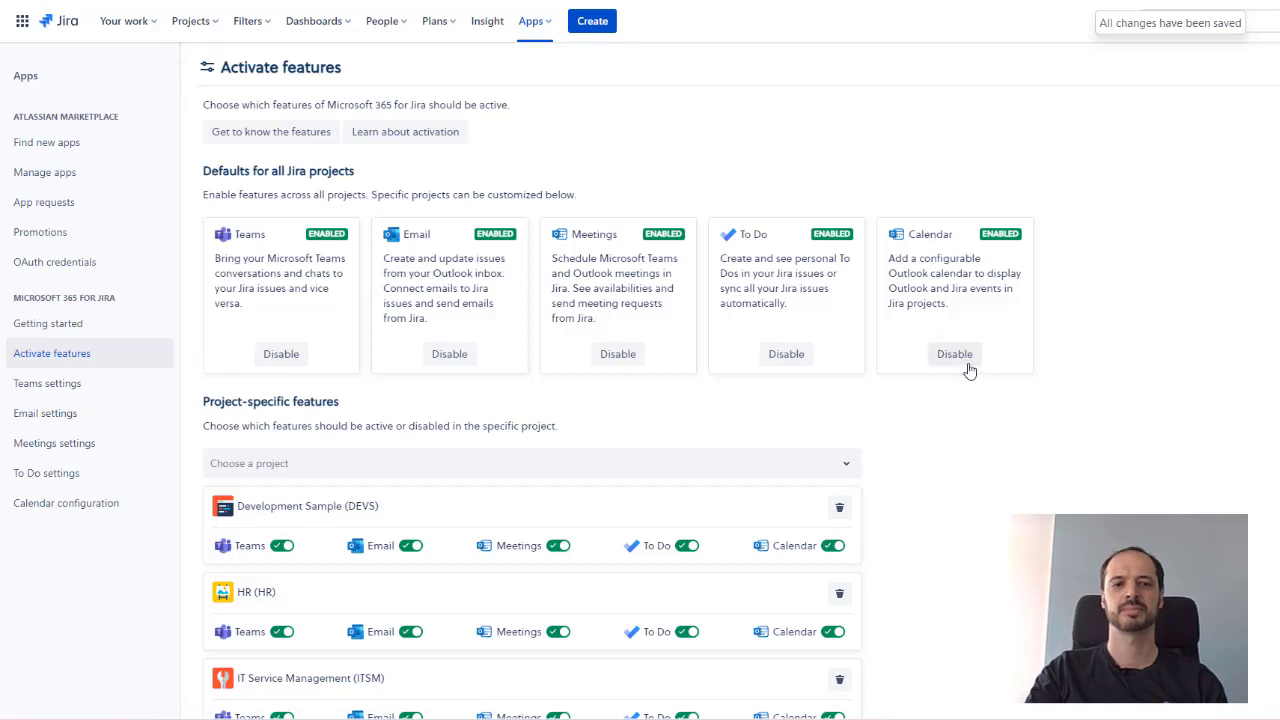
mouse_move(1037, 357)
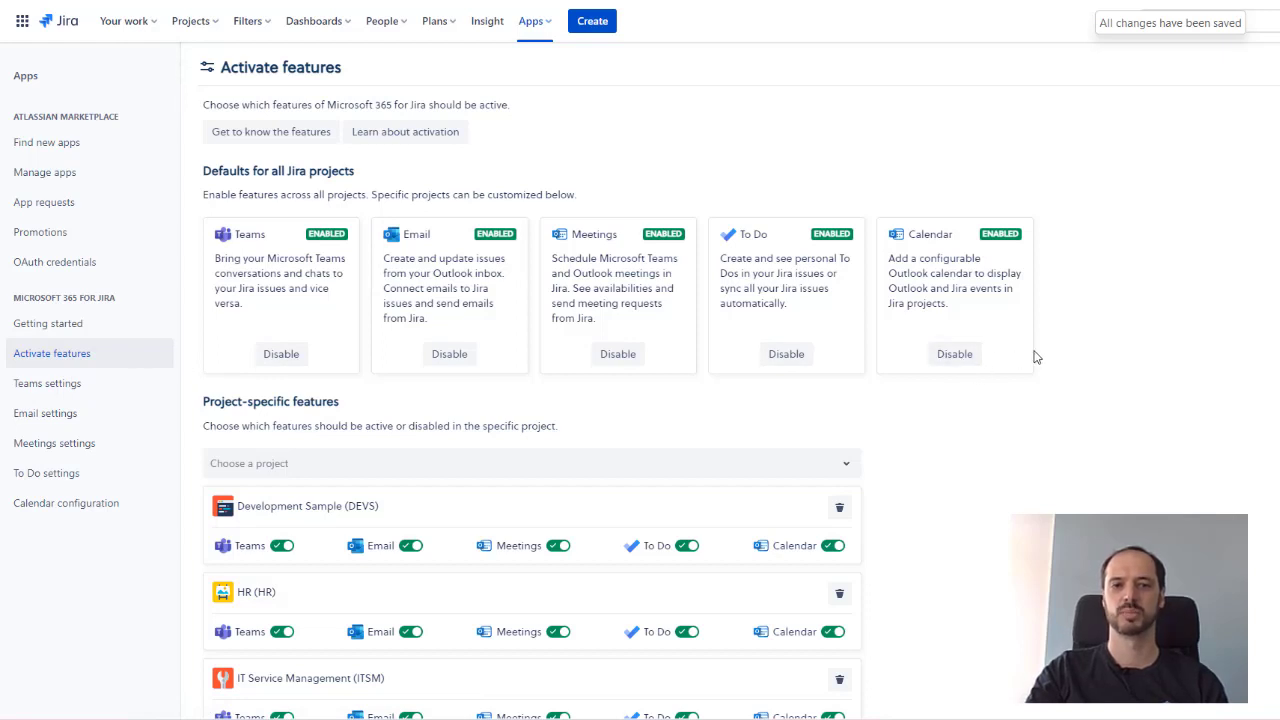
mouse_move(901, 392)
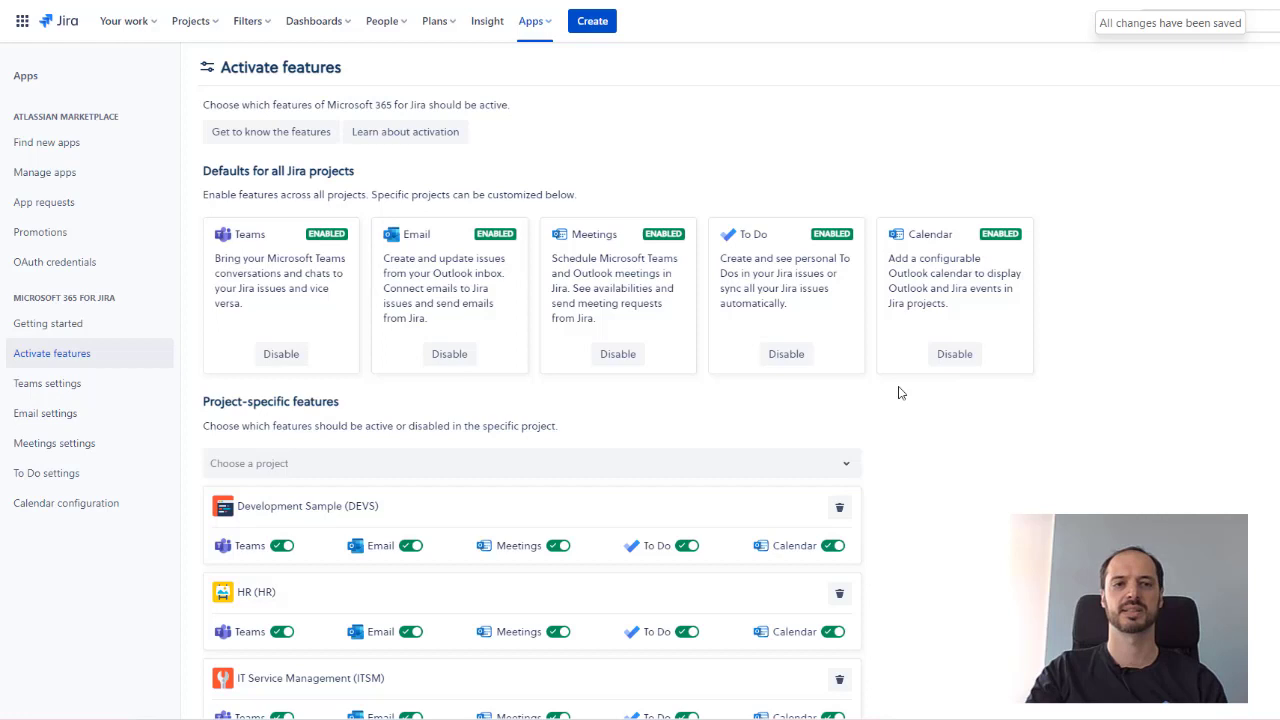
mouse_move(958, 469)
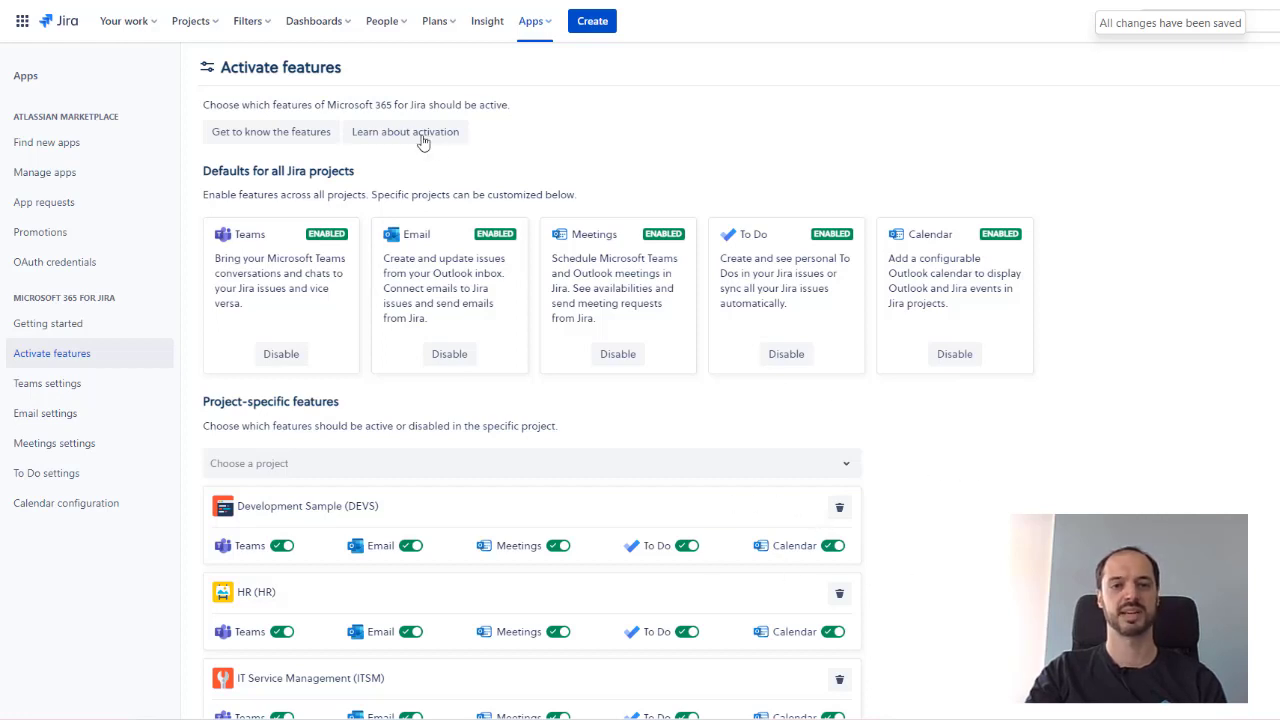
Step: Open Development Sample (DEVS) and its Outlook calendars page
click(185, 21)
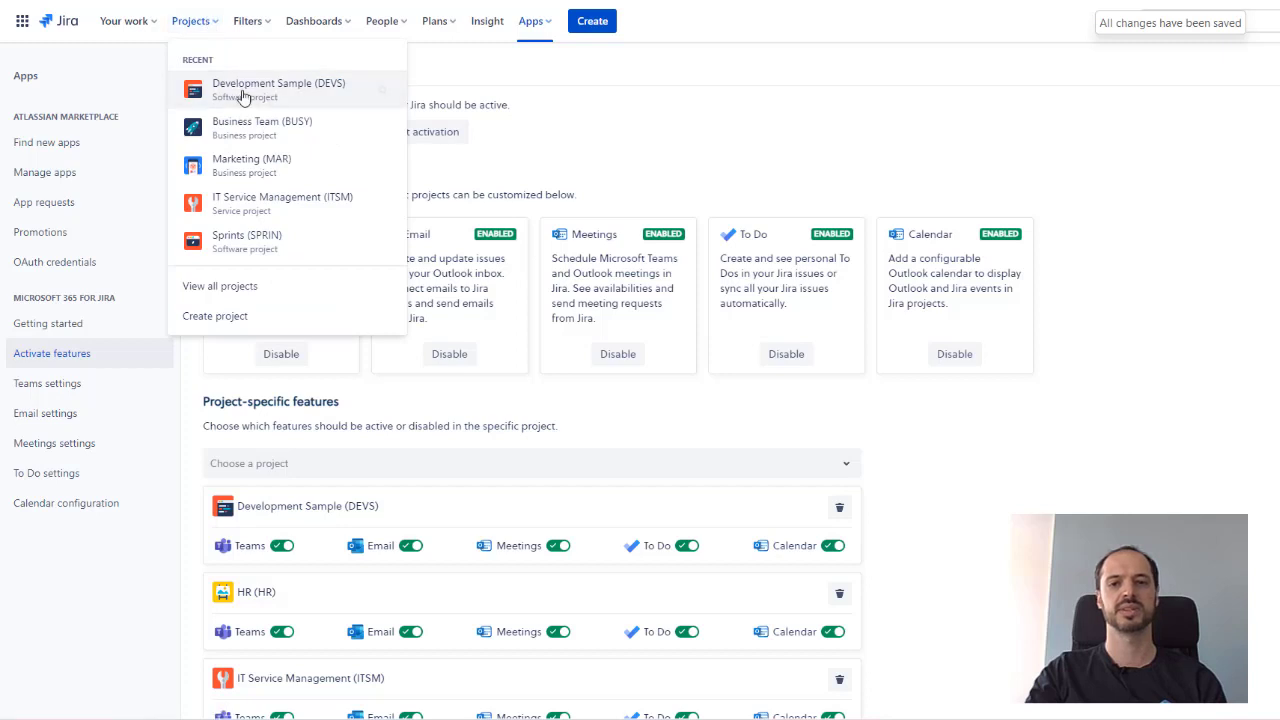
click(278, 83)
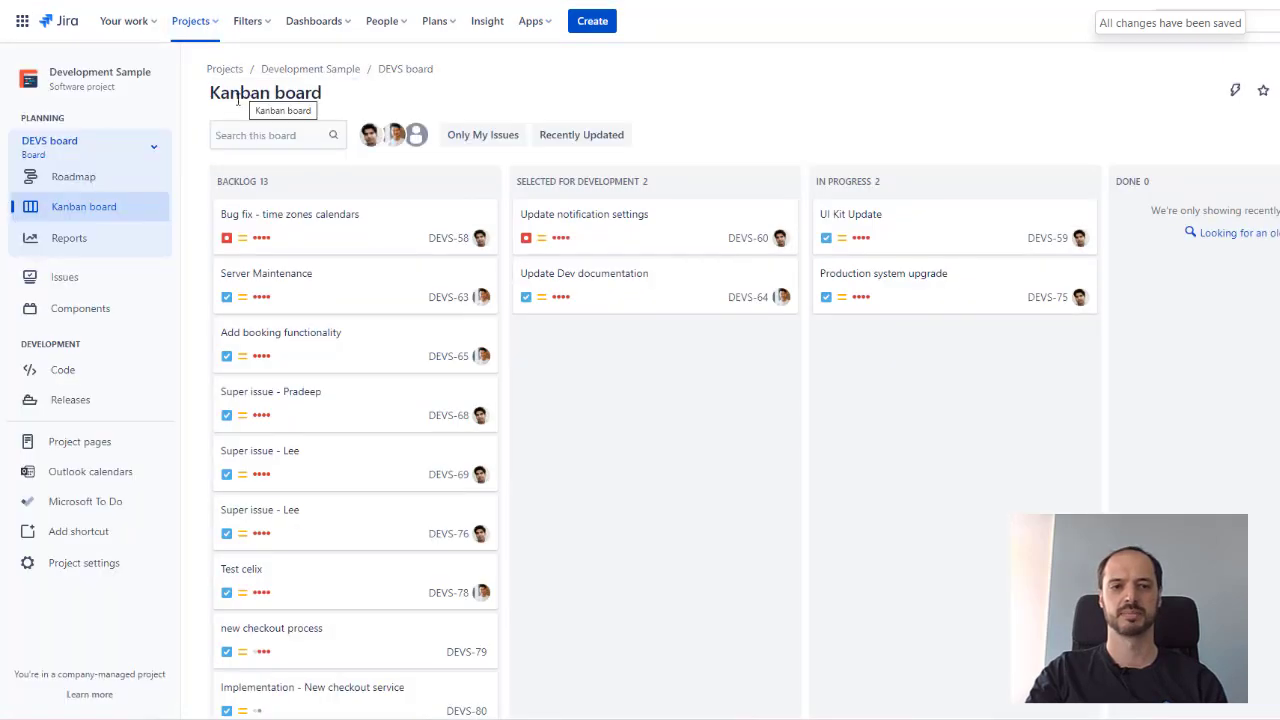
click(90, 471)
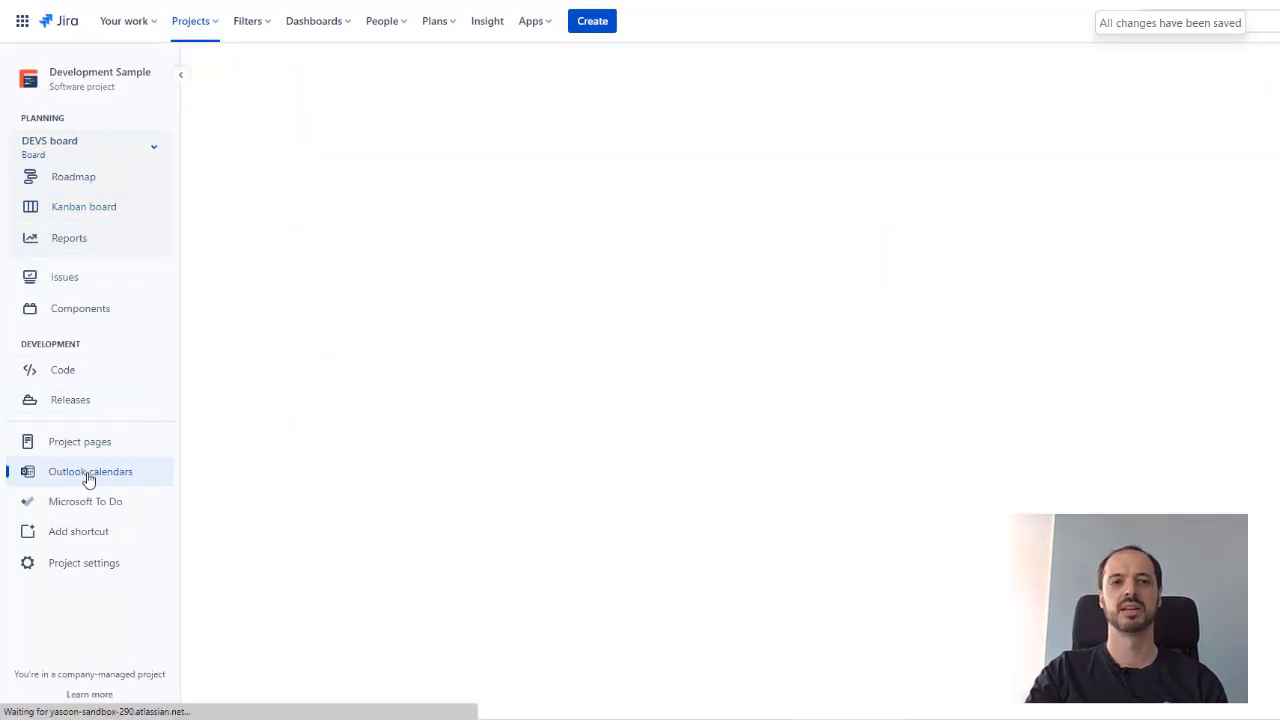
click(90, 471)
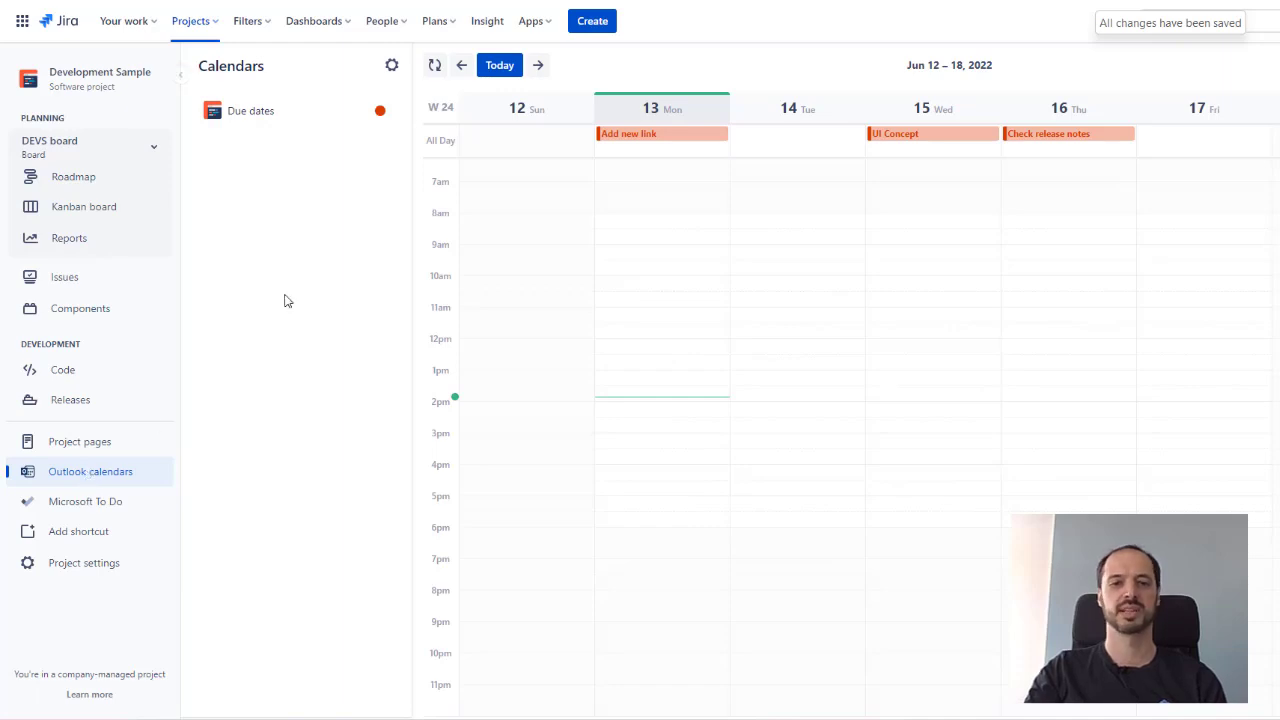
Step: Switch the project calendar layout to the 7-day Timeline view
click(389, 65)
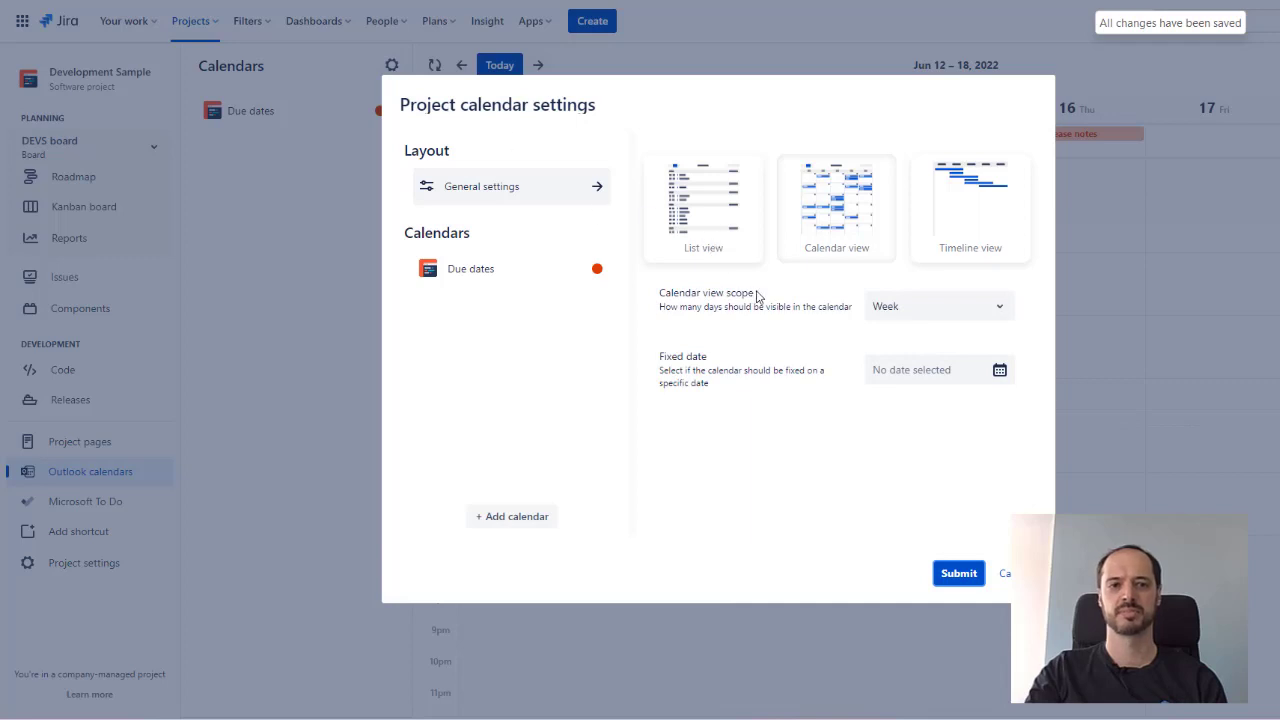
mouse_move(858, 281)
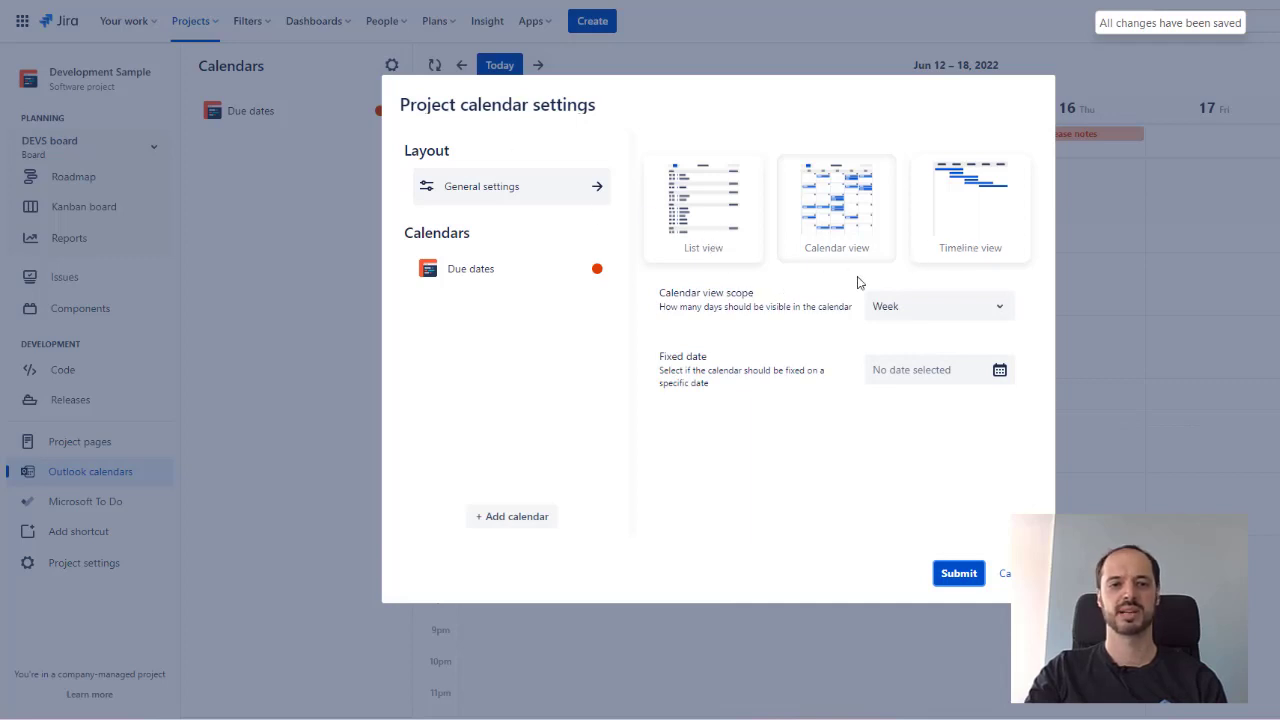
click(968, 200)
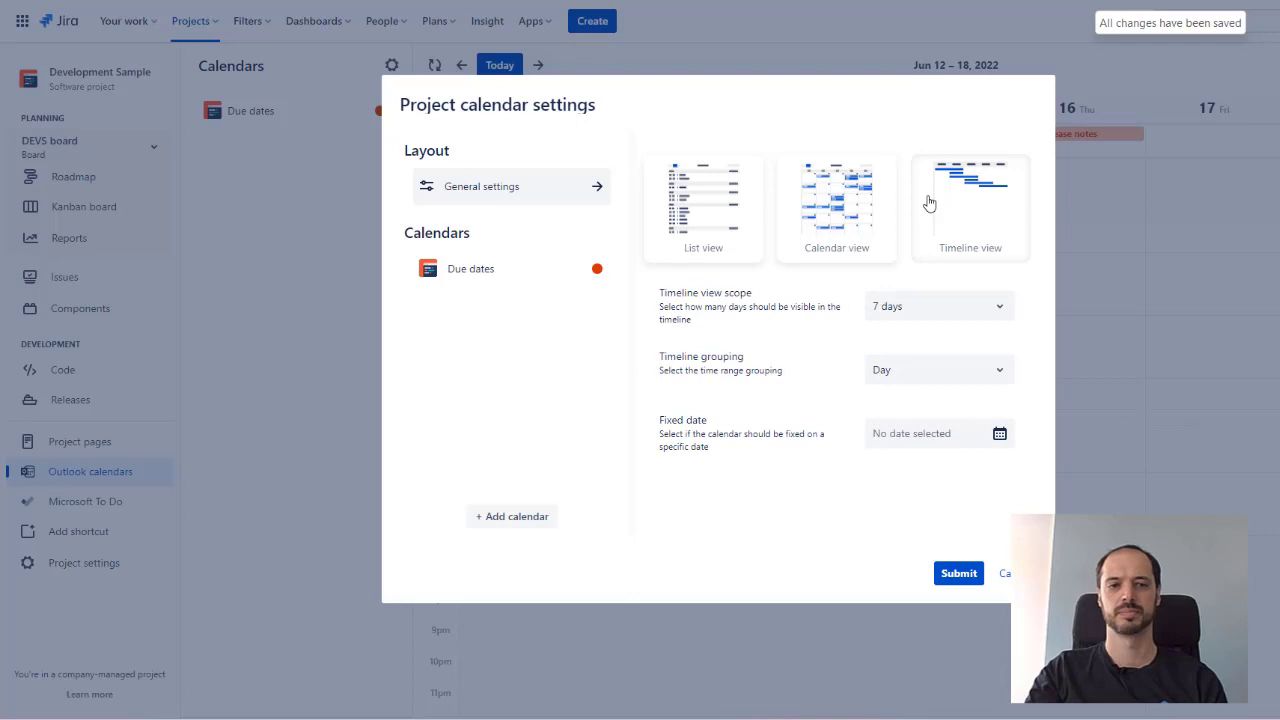
mouse_move(516, 426)
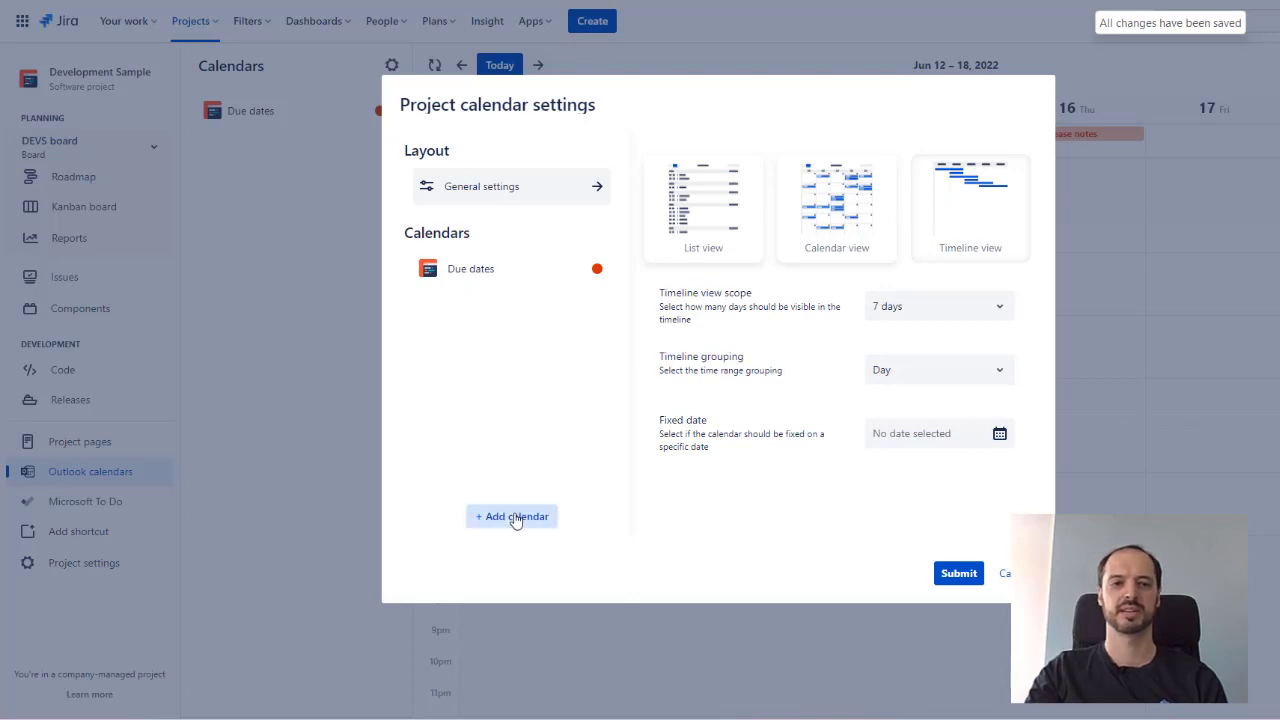
Step: Add a Jira releases calendar for Development Sample, then start another calendar
click(511, 516)
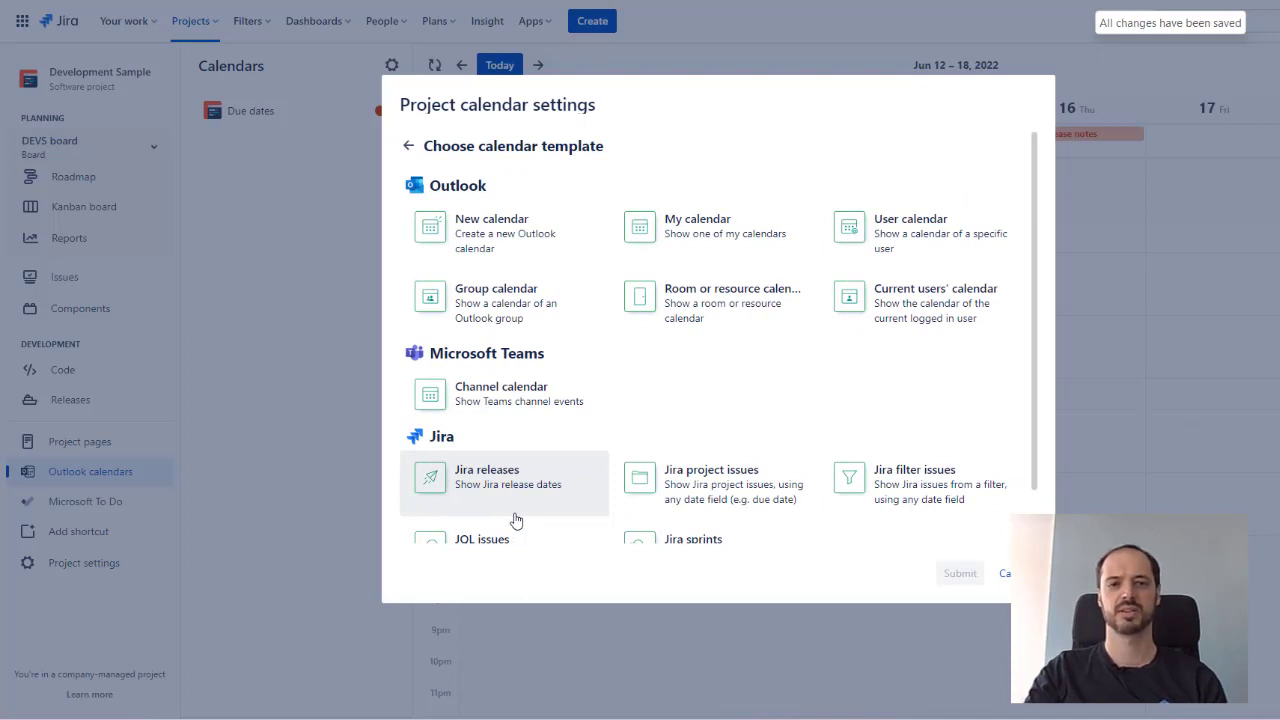
scroll(down, 3)
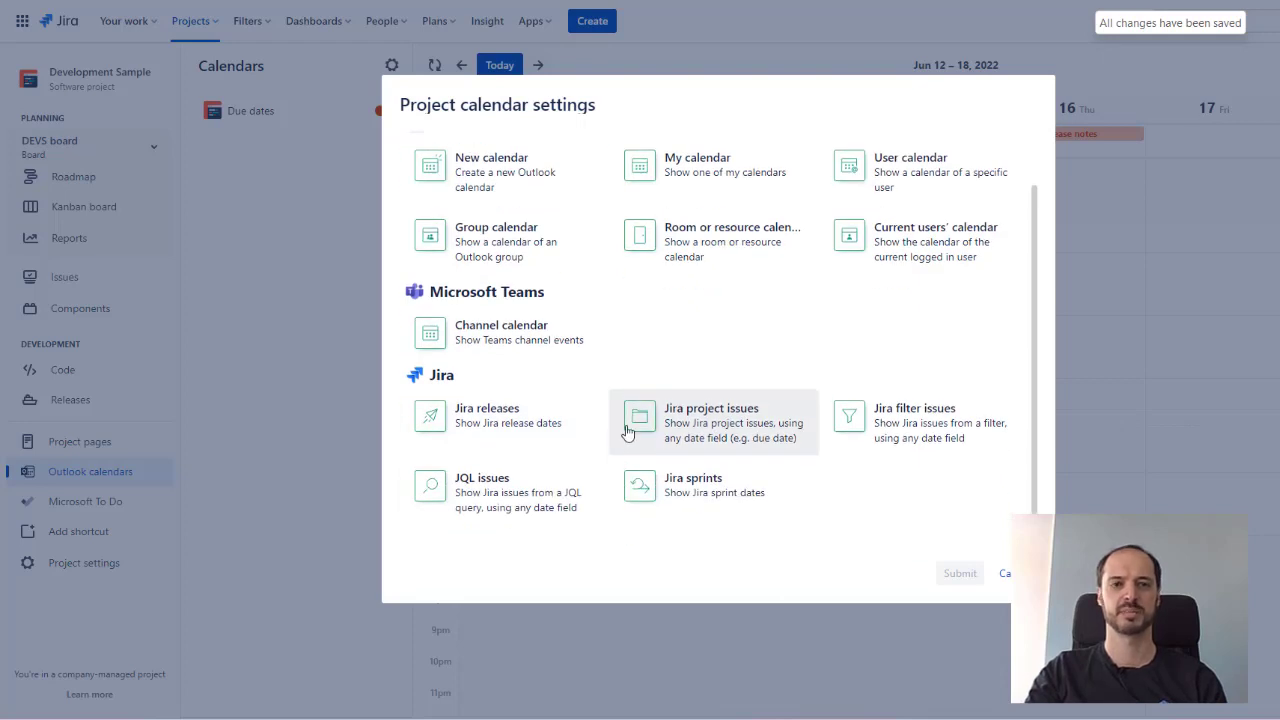
mouse_move(505, 423)
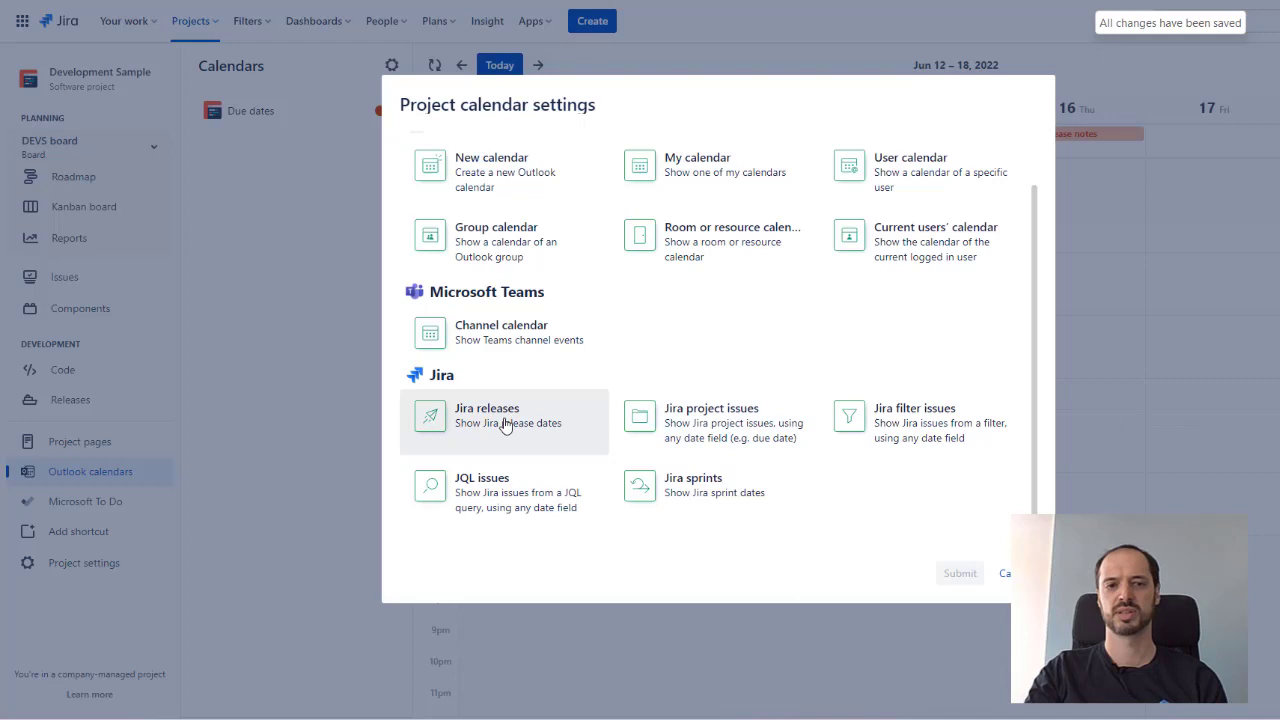
click(503, 421)
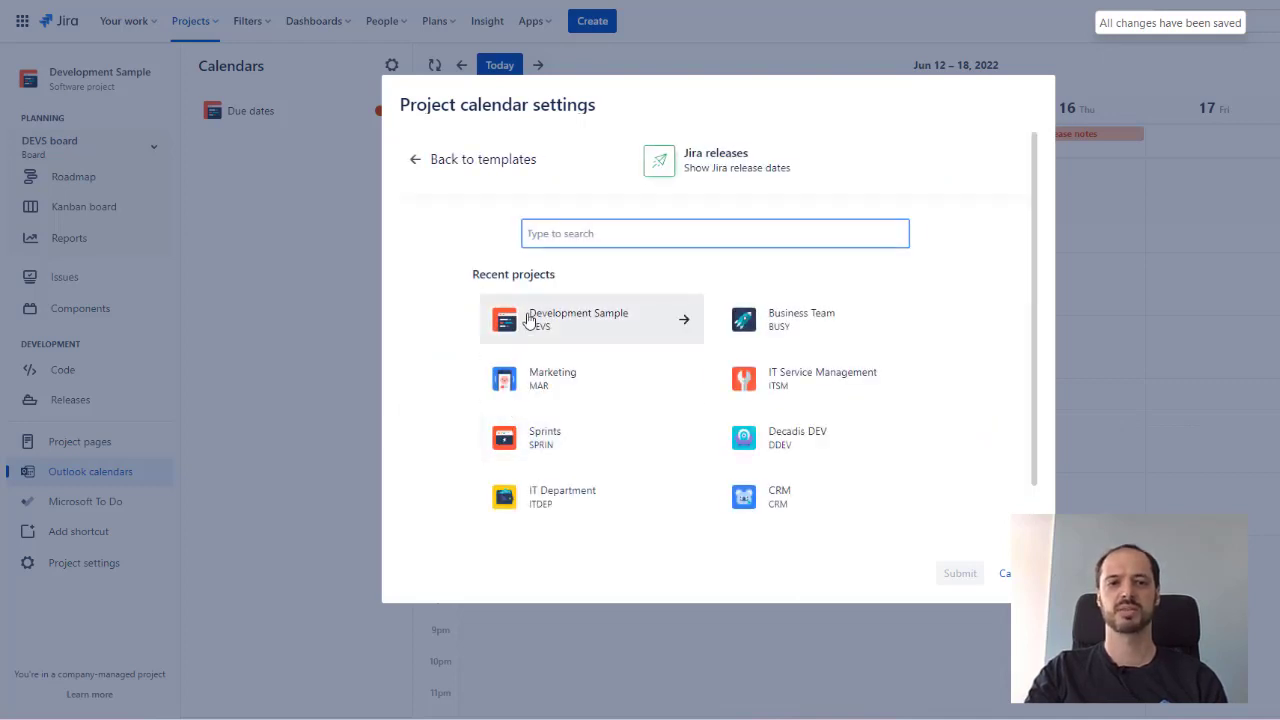
click(578, 318)
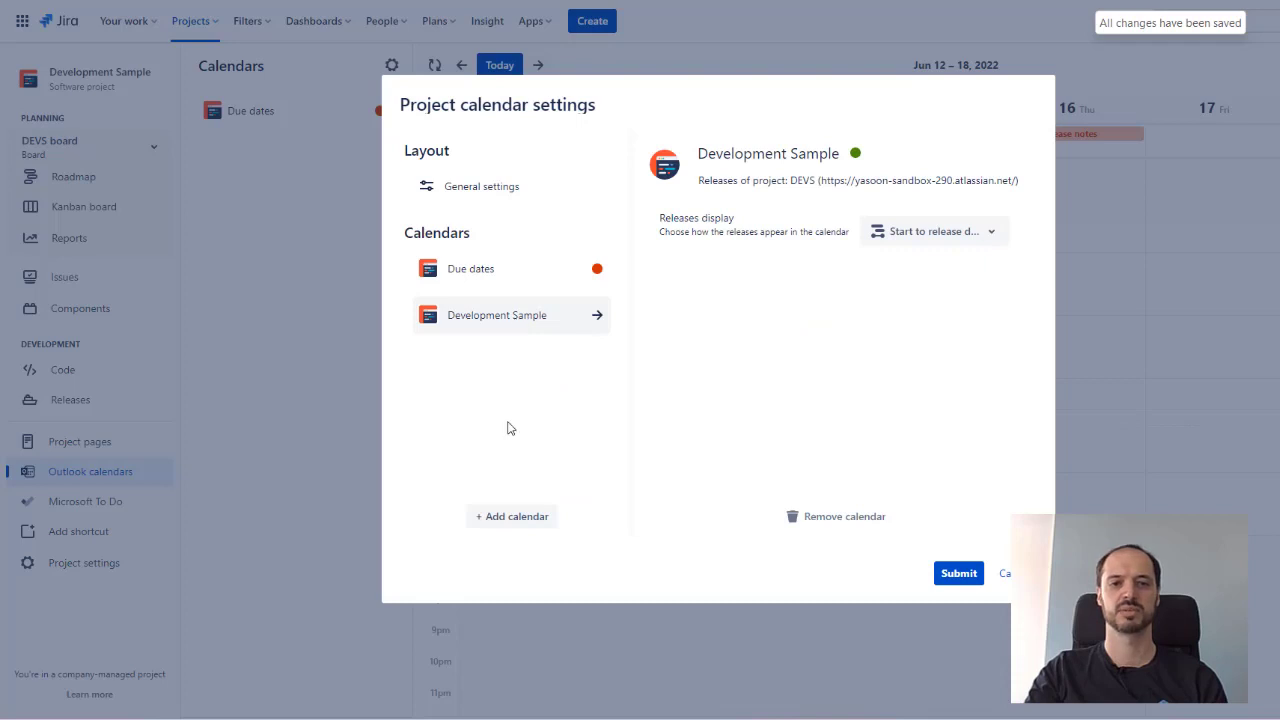
click(511, 516)
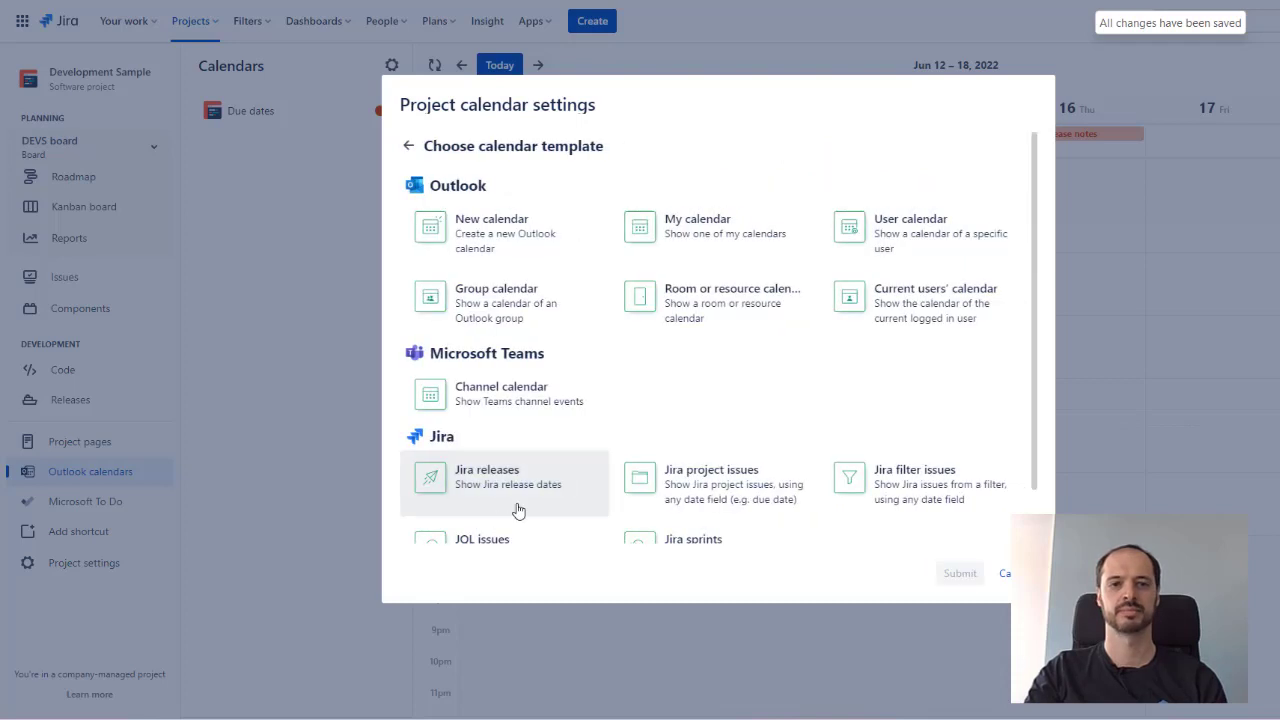
Step: Add Miriam Graham's Outlook user calendar and submit the settings
click(910, 232)
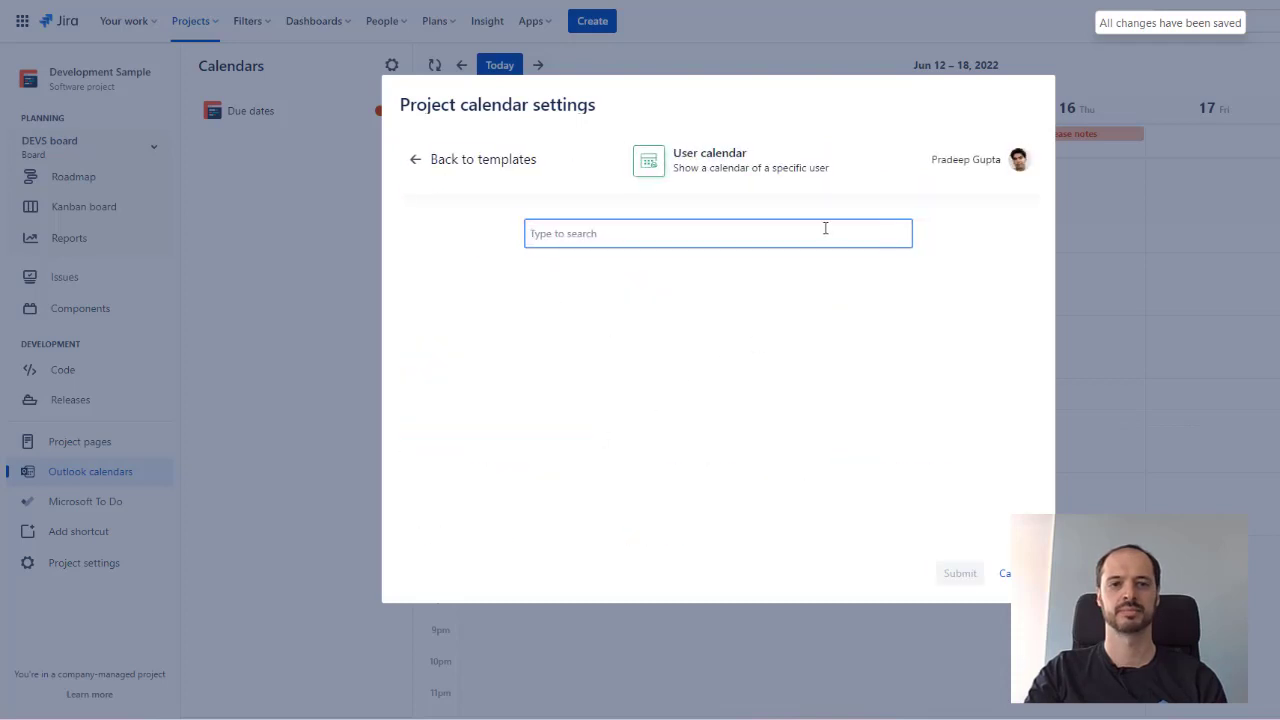
text(m)
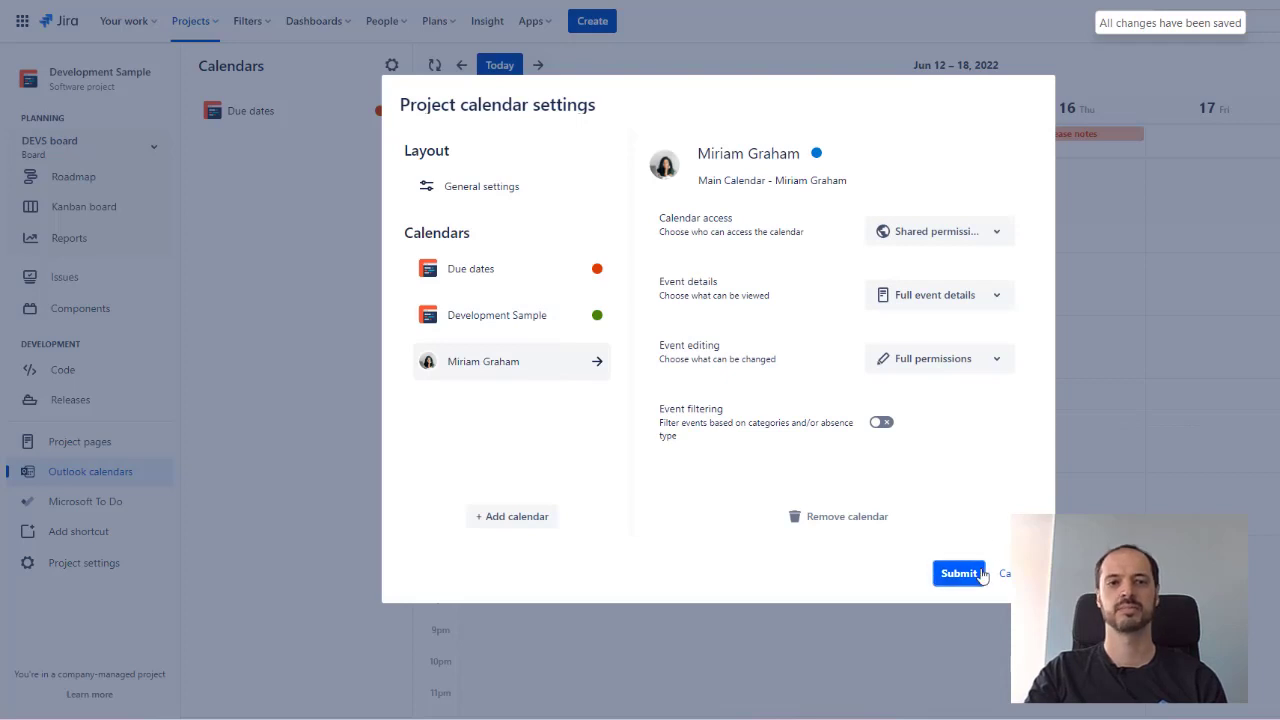
click(957, 573)
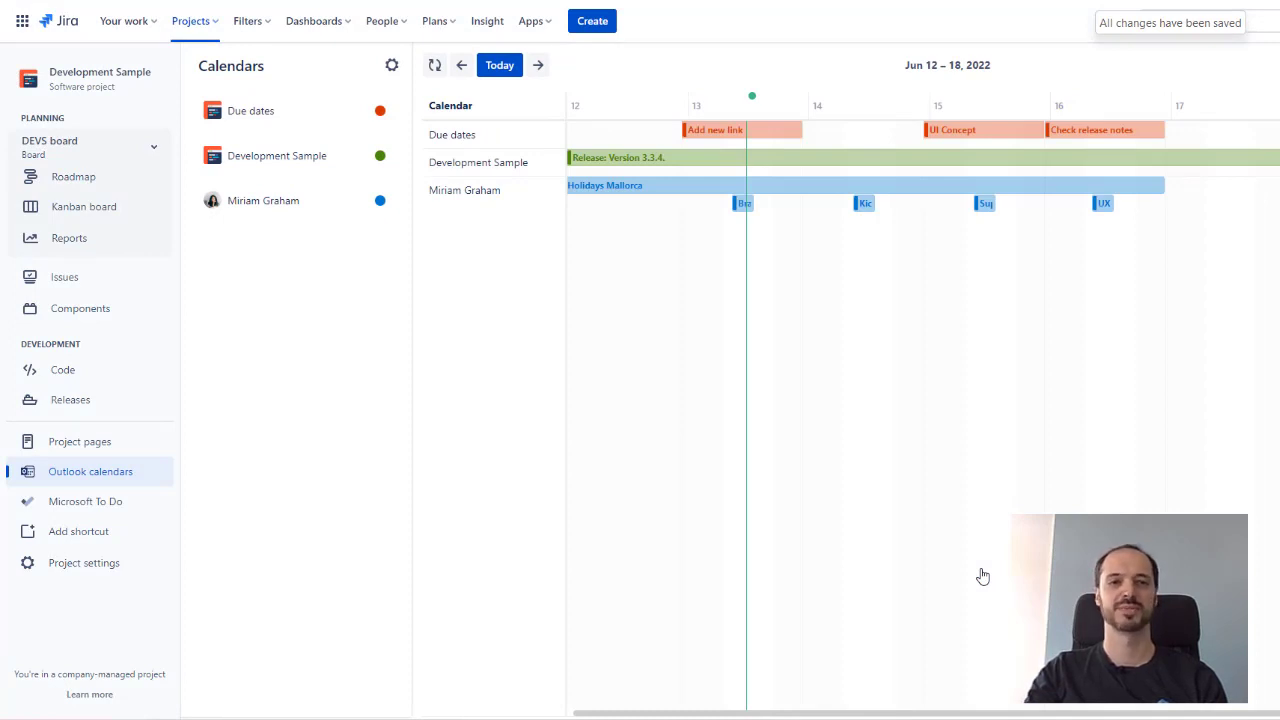
mouse_move(838, 475)
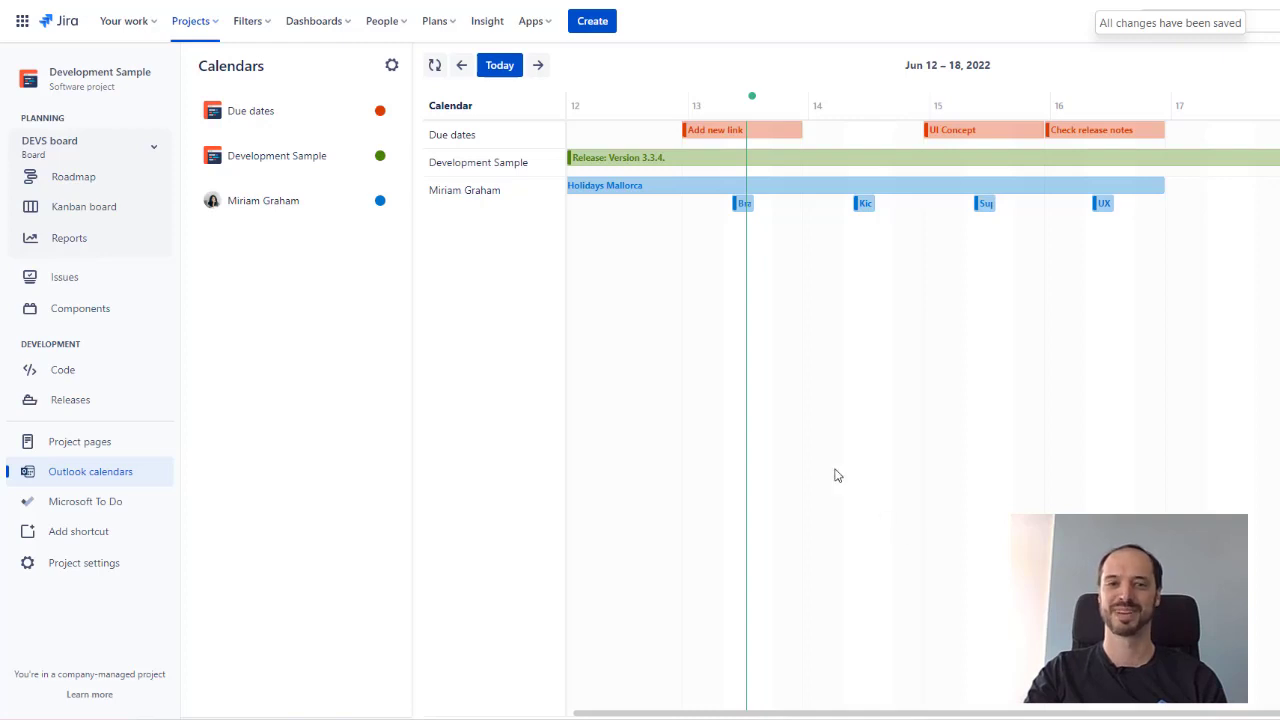
Step: Open Apps > Personal Calendar and its settings dialog
click(528, 22)
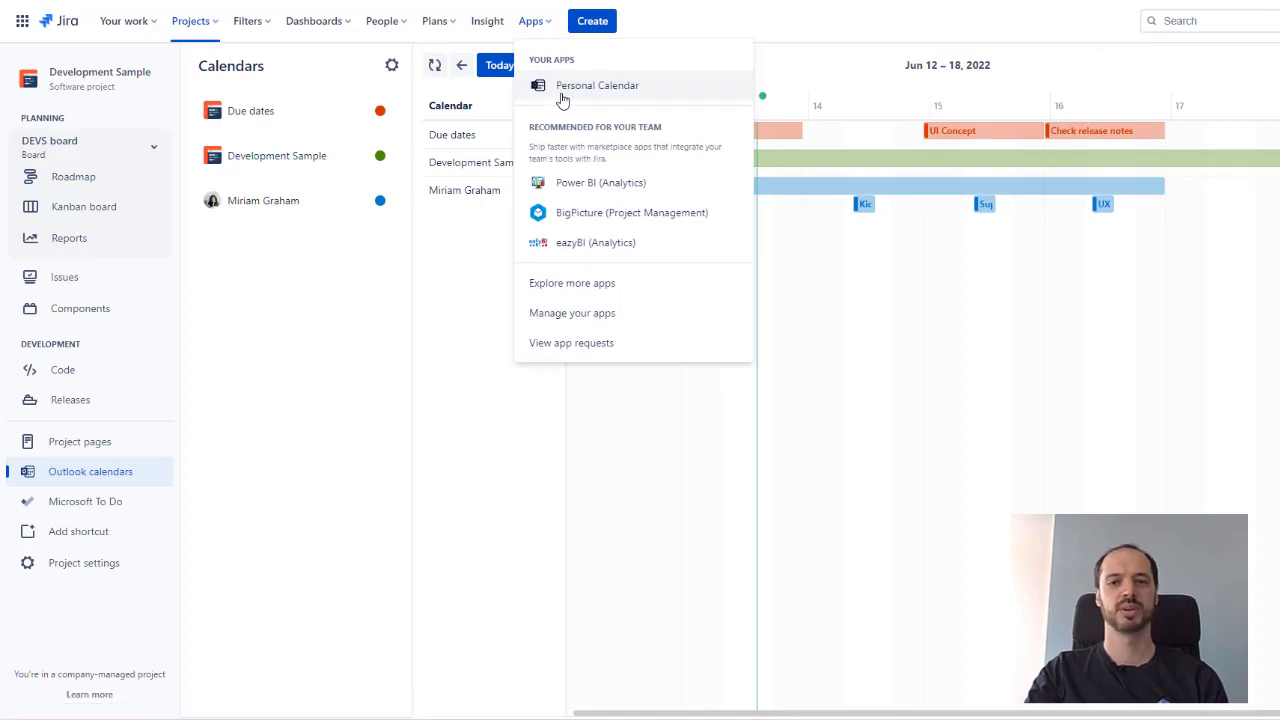
click(599, 85)
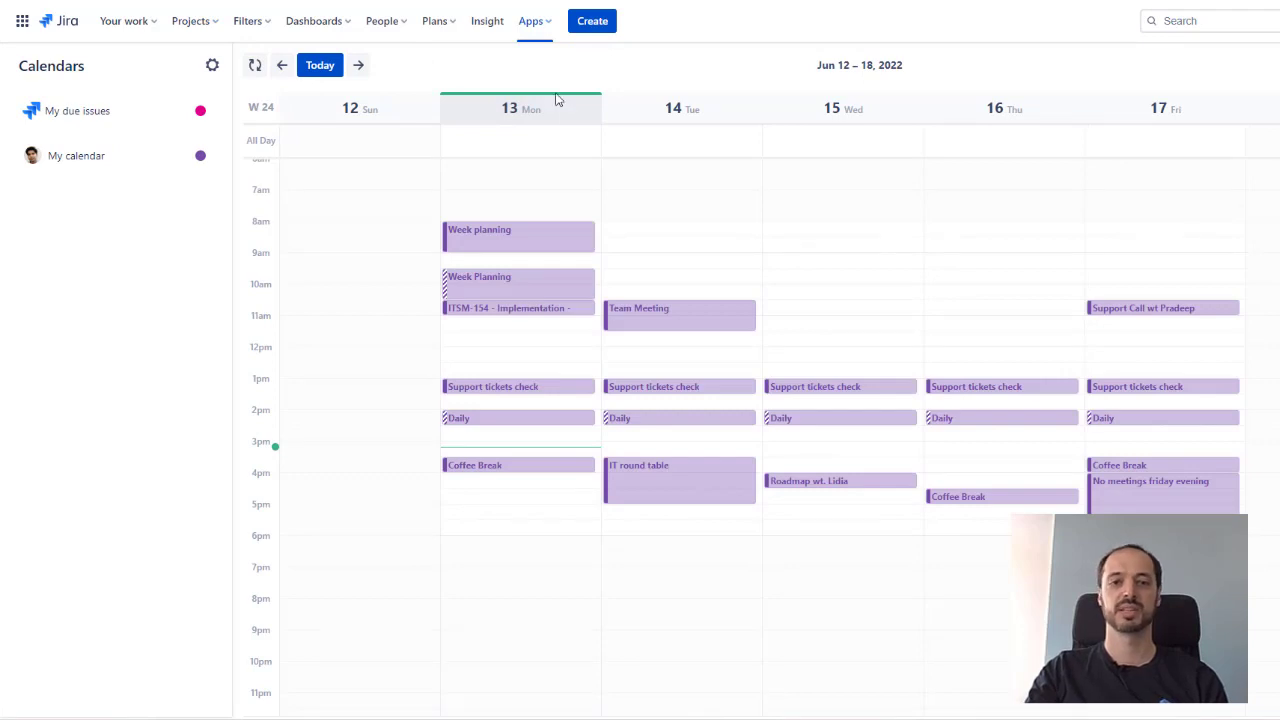
click(209, 68)
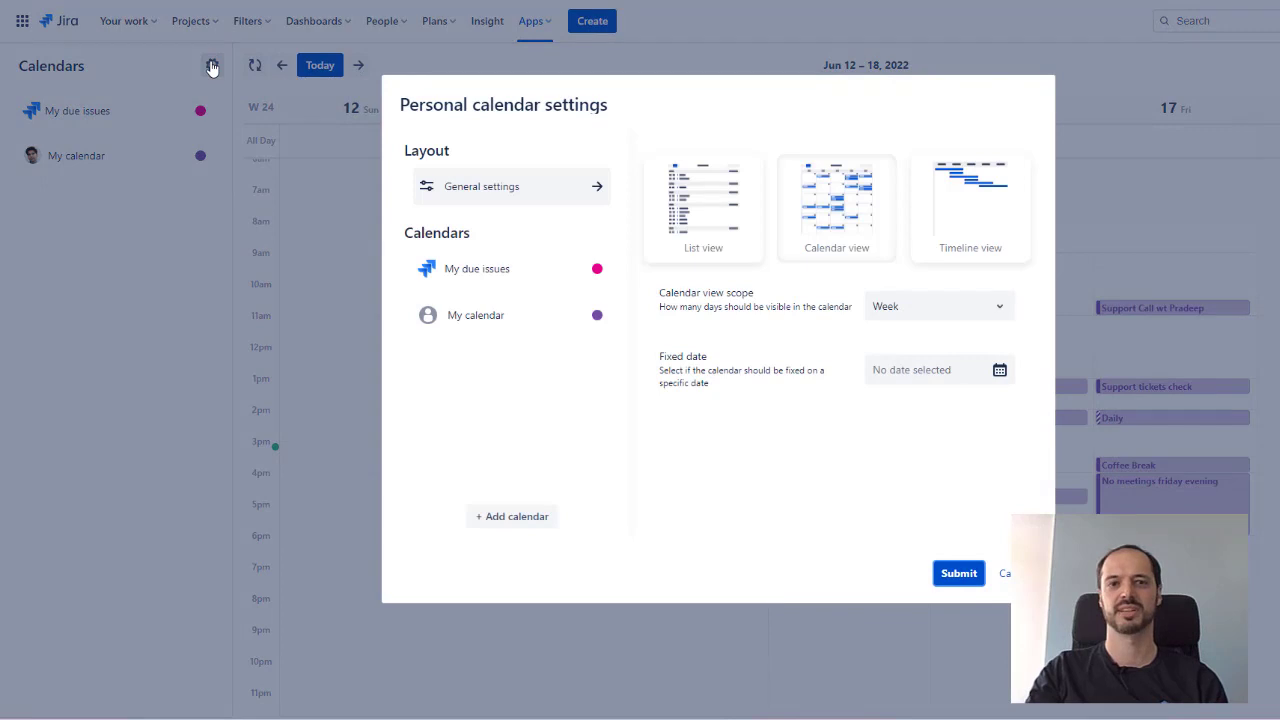
mouse_move(490, 516)
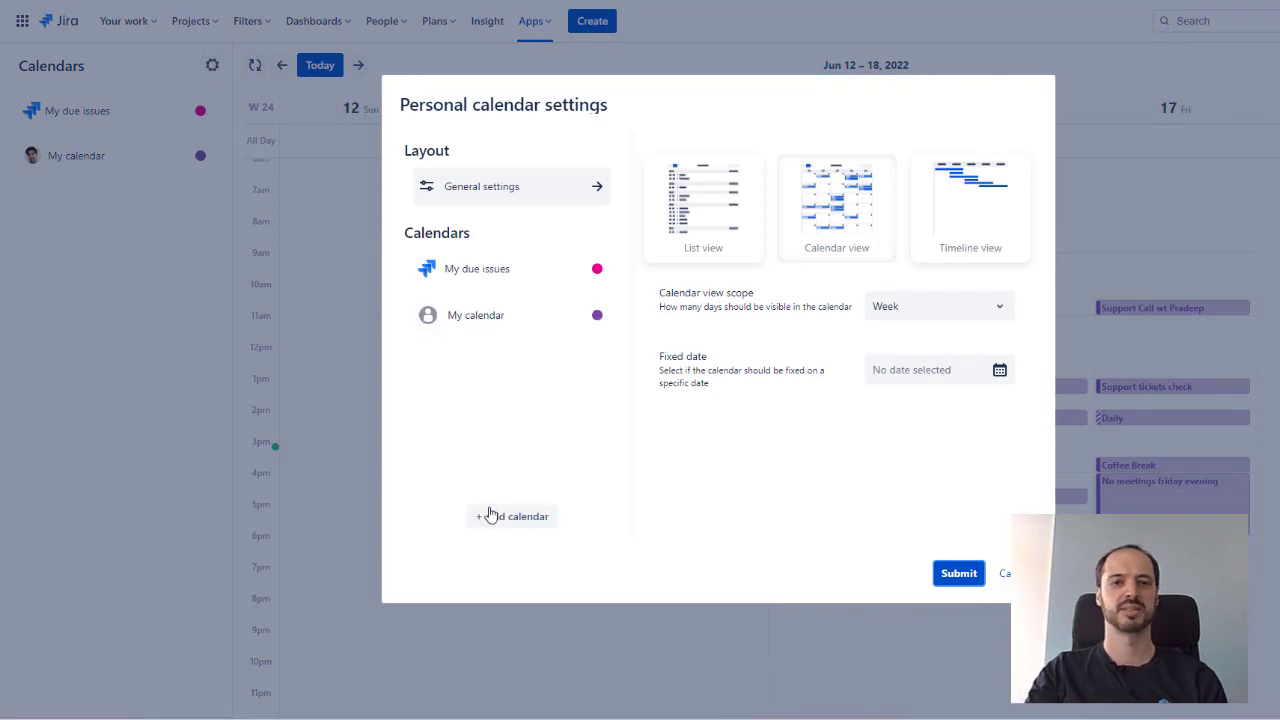
Step: Show the Outlook, Teams and Jira templates for adding a personal calendar
click(511, 516)
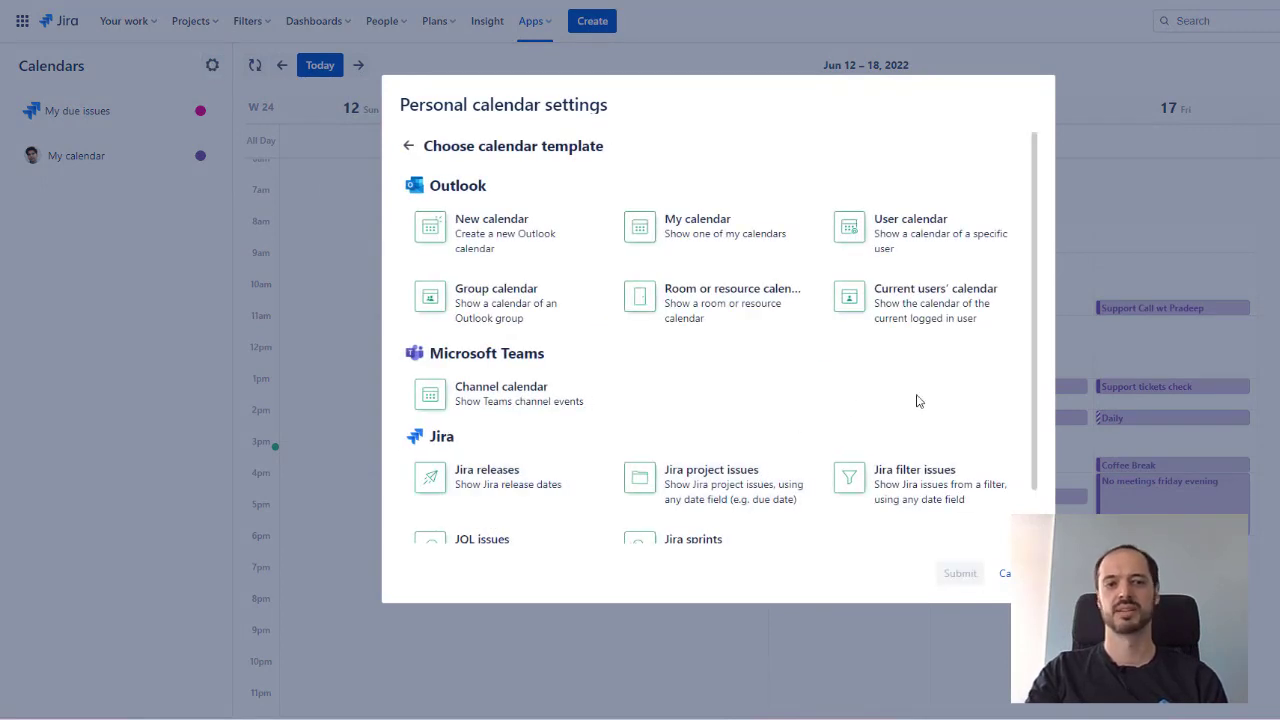
mouse_move(1038, 380)
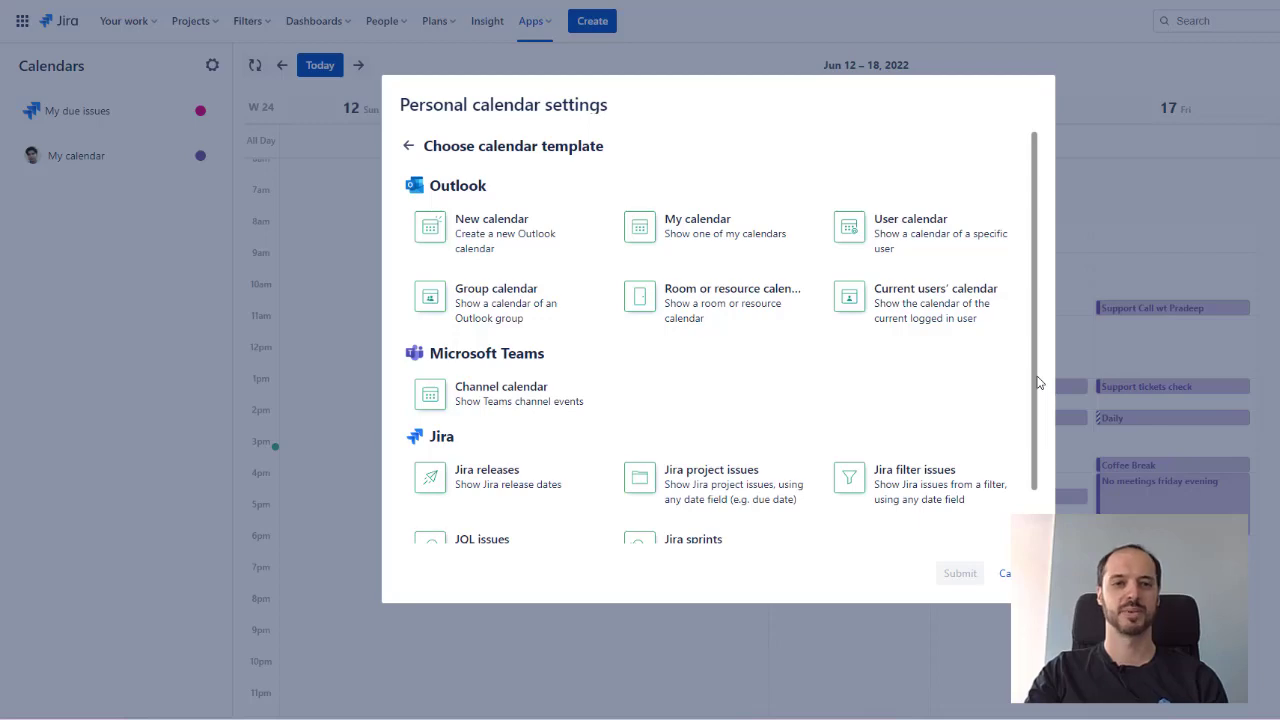